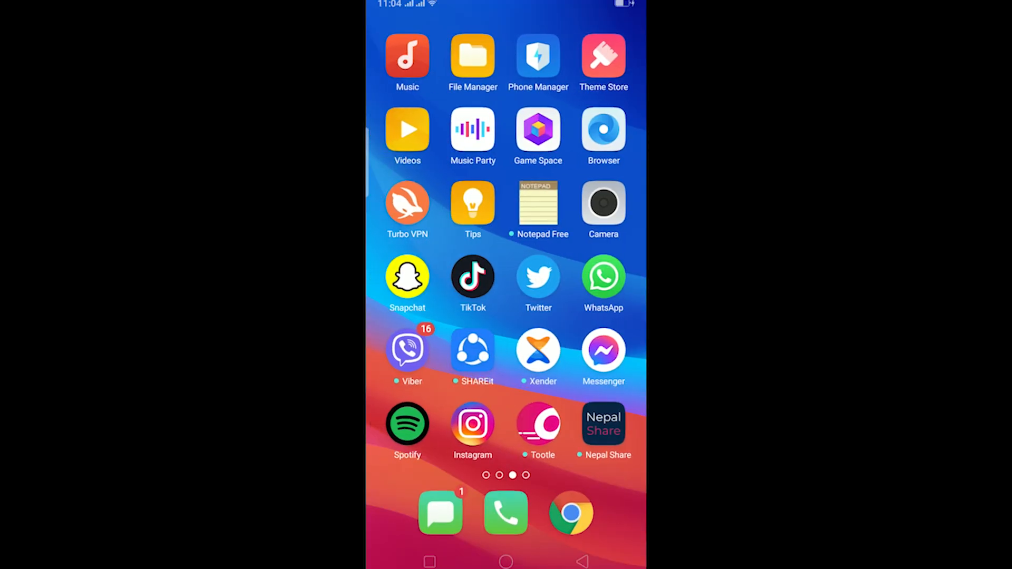
Step: Open Messenger's App info Storage Usage page showing 227 MB total and 1.2 MB cache
click(472, 280)
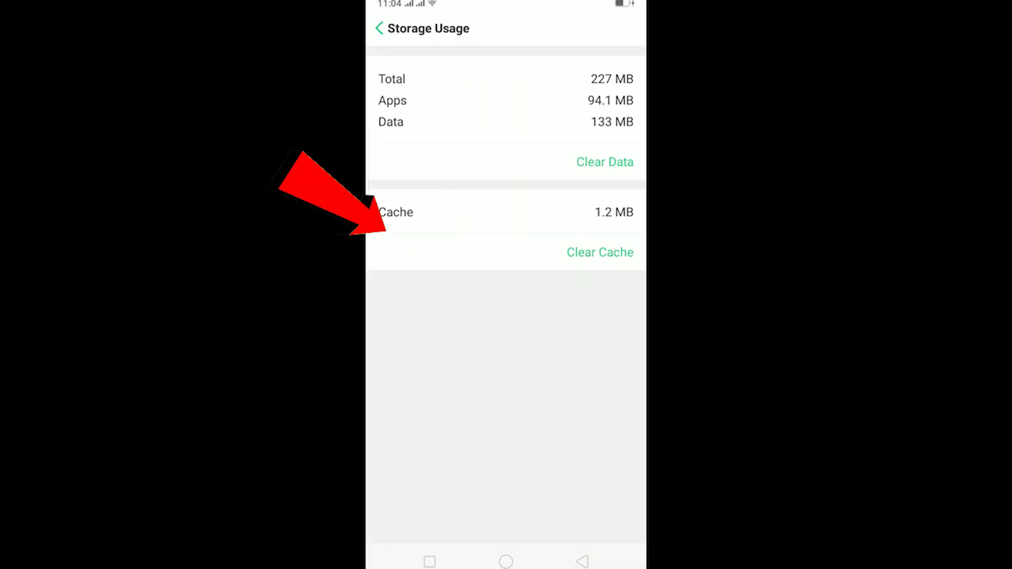
Step: Clear Messenger's stored data and confirm the permanent-removal warning
click(604, 162)
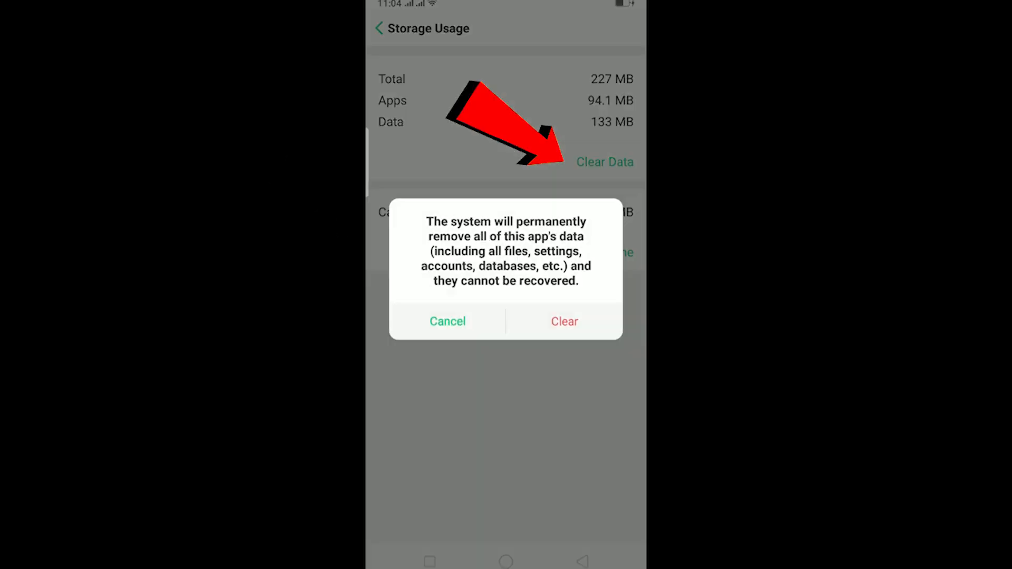
click(447, 322)
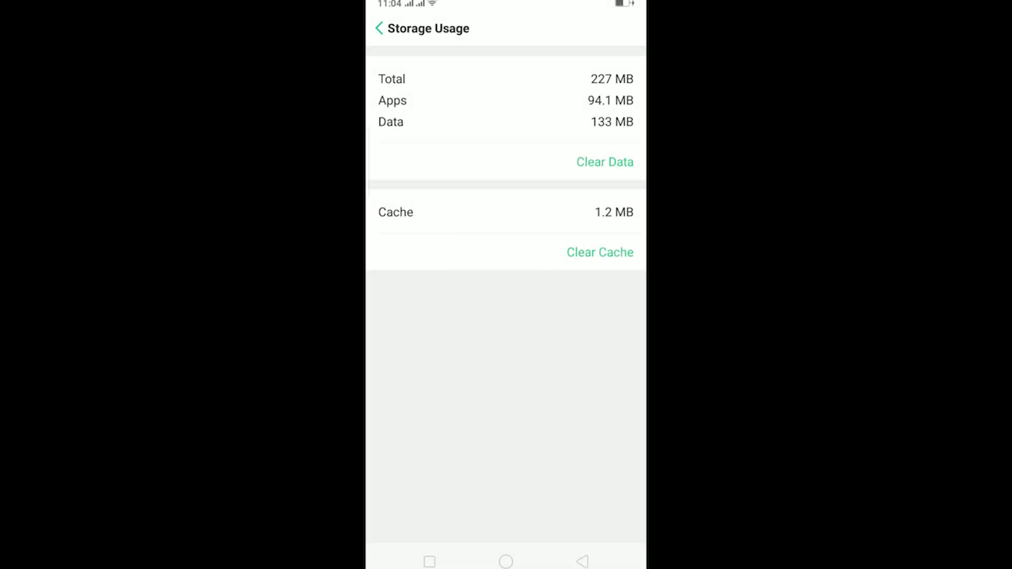